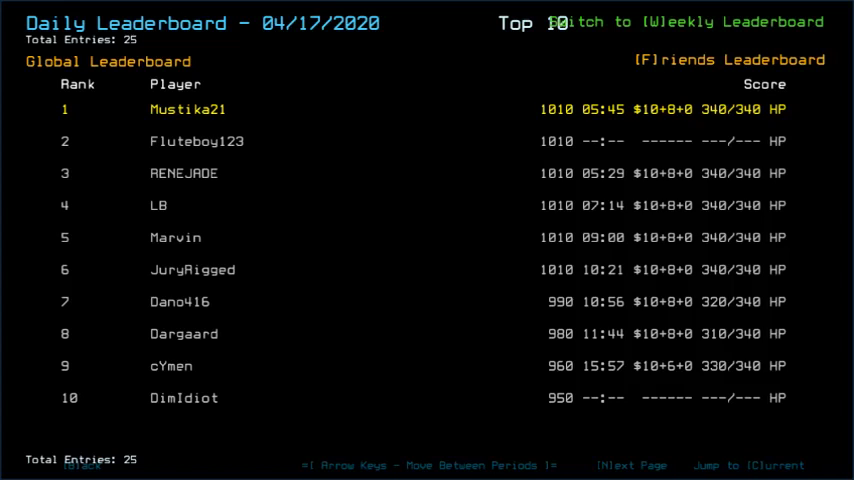
Close the 04/17/2020 daily leaderboard and start the daily challenge run.
left_click(732, 60)
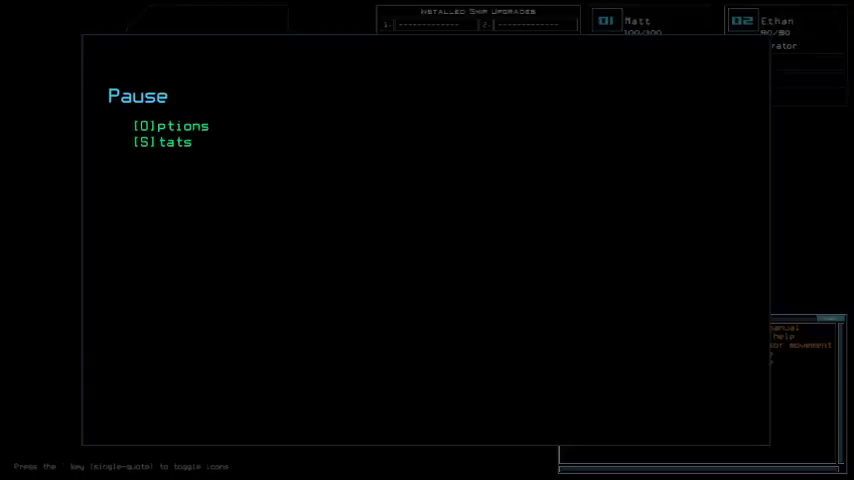
Enter the Options screen from the pause menu and return to the derelict.
left_click(170, 126)
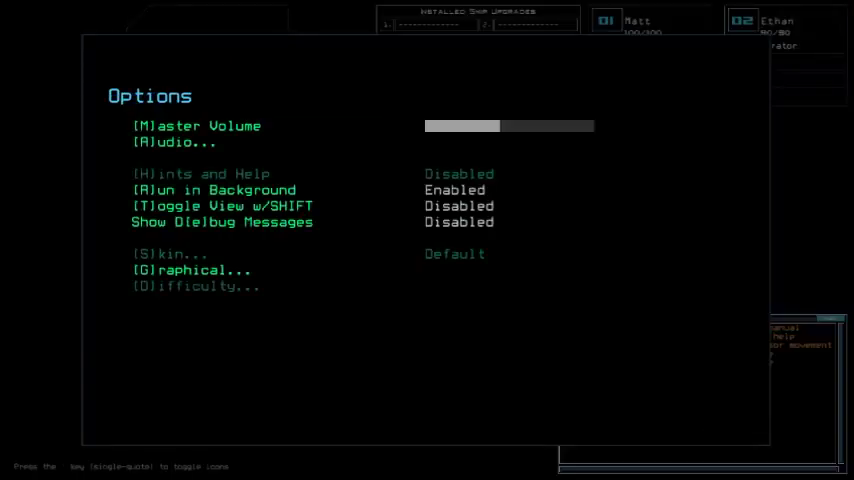
left_click(192, 270)
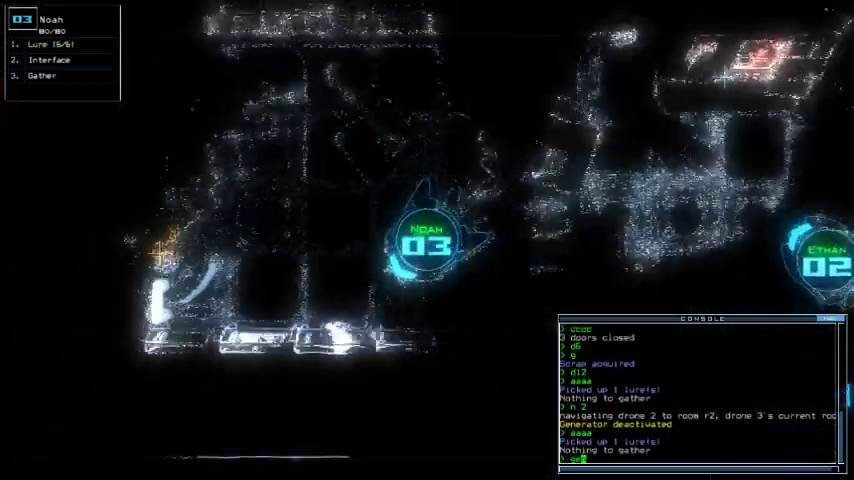
Issue 'generator 2', end the run at 720 points and accept the score to see the leaderboard.
type("generator 2")
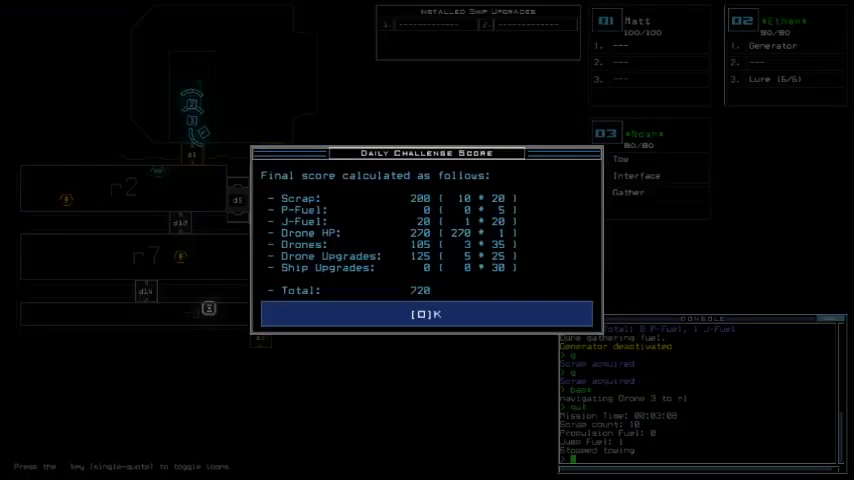
left_click(428, 314)
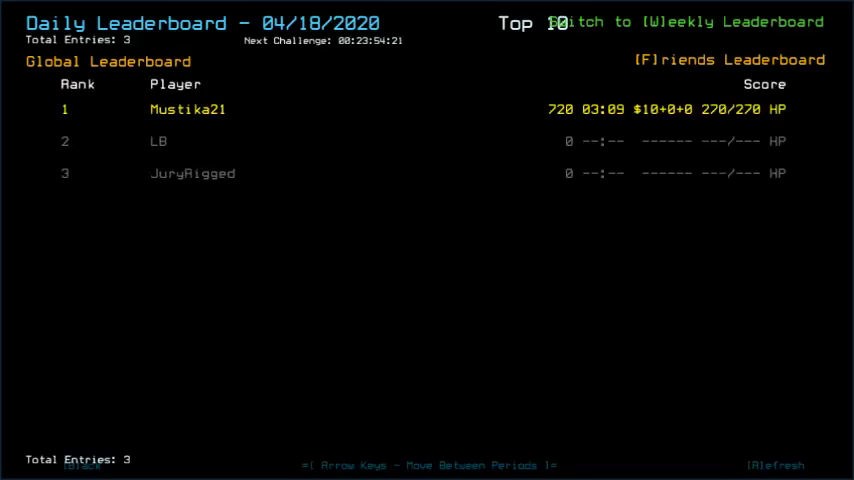